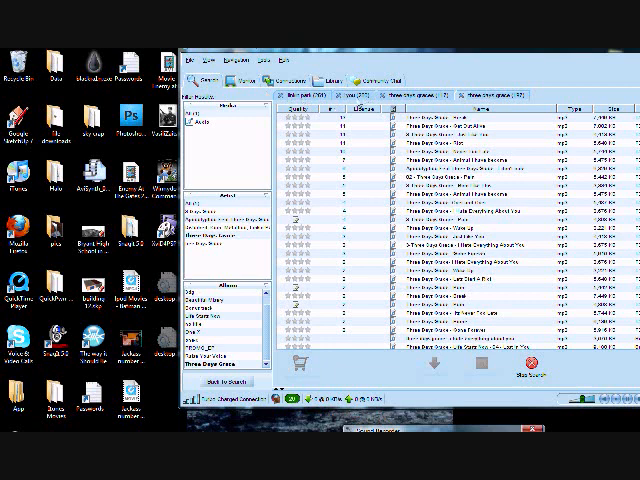
- Run the LimeWire search for the music video to refresh the results list
left_click(204, 136)
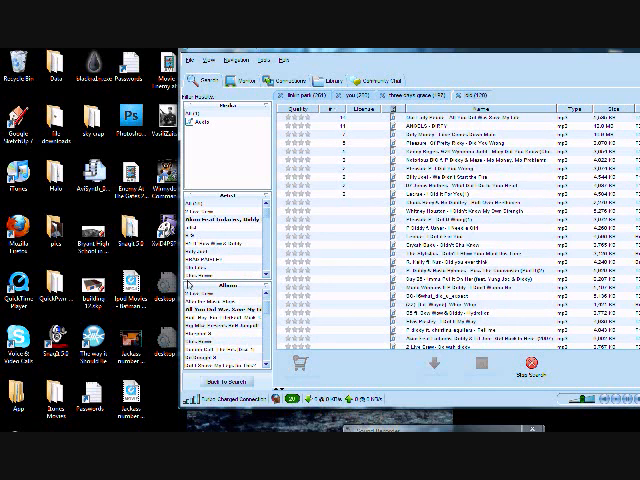
mouse_move(248, 168)
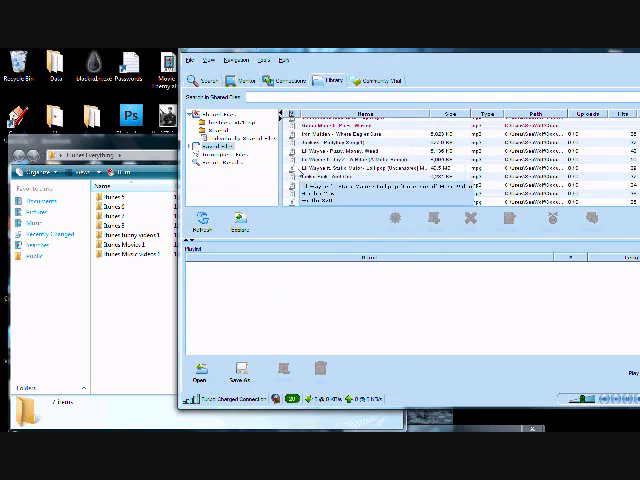
- Locate the downloaded music video in the library and move it to the desktop 'iTunes Everything' folder
right_click(340, 196)
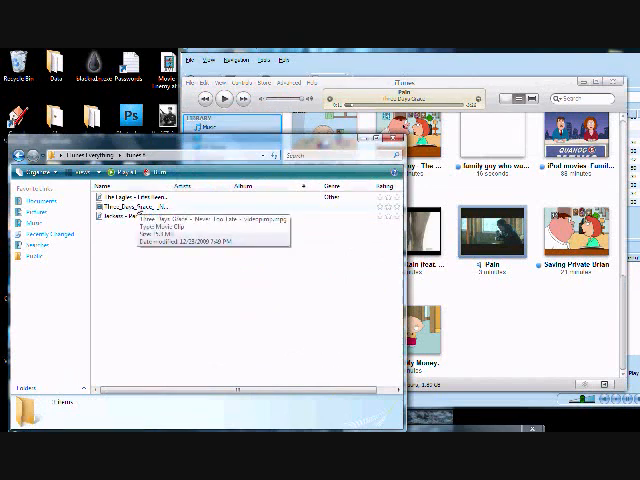
- Show the iTunes Movies library beside the folder holding the downloaded files
left_click(140, 216)
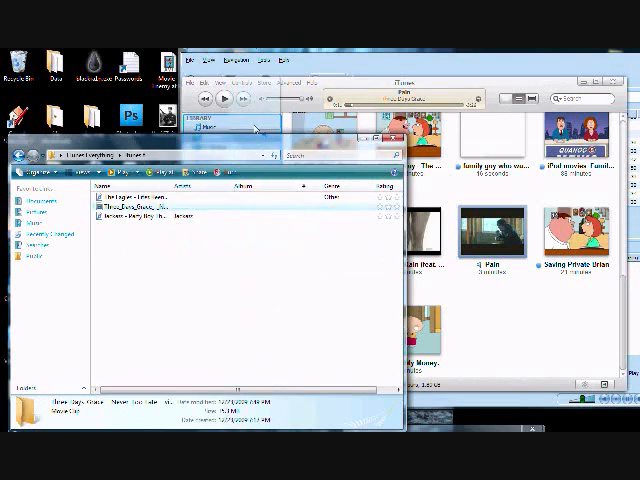